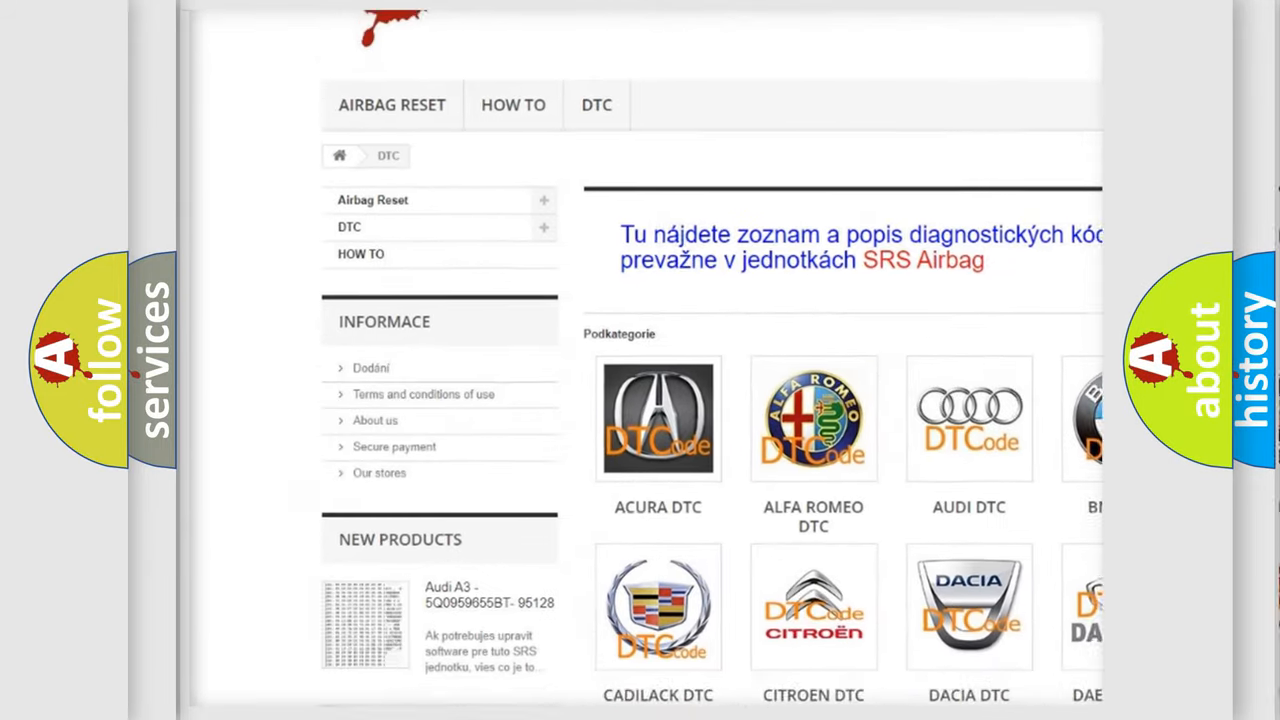
pyautogui.scroll(-3)
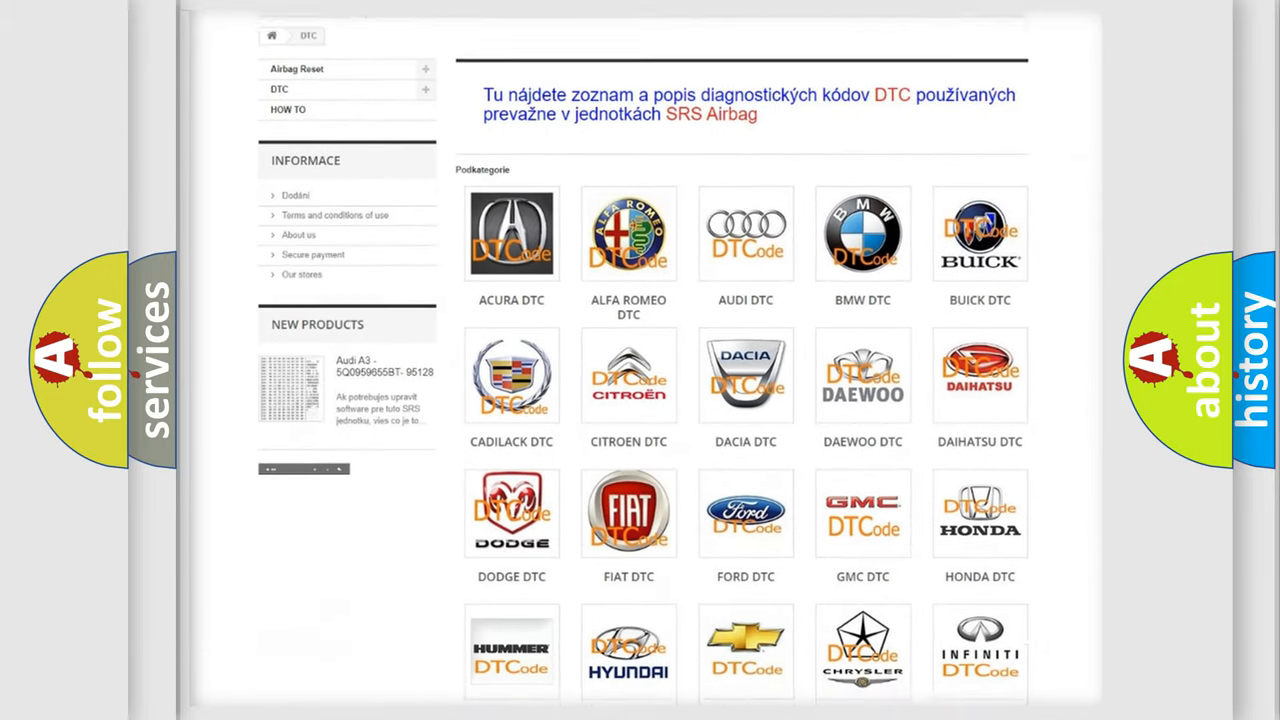
pyautogui.scroll(-3)
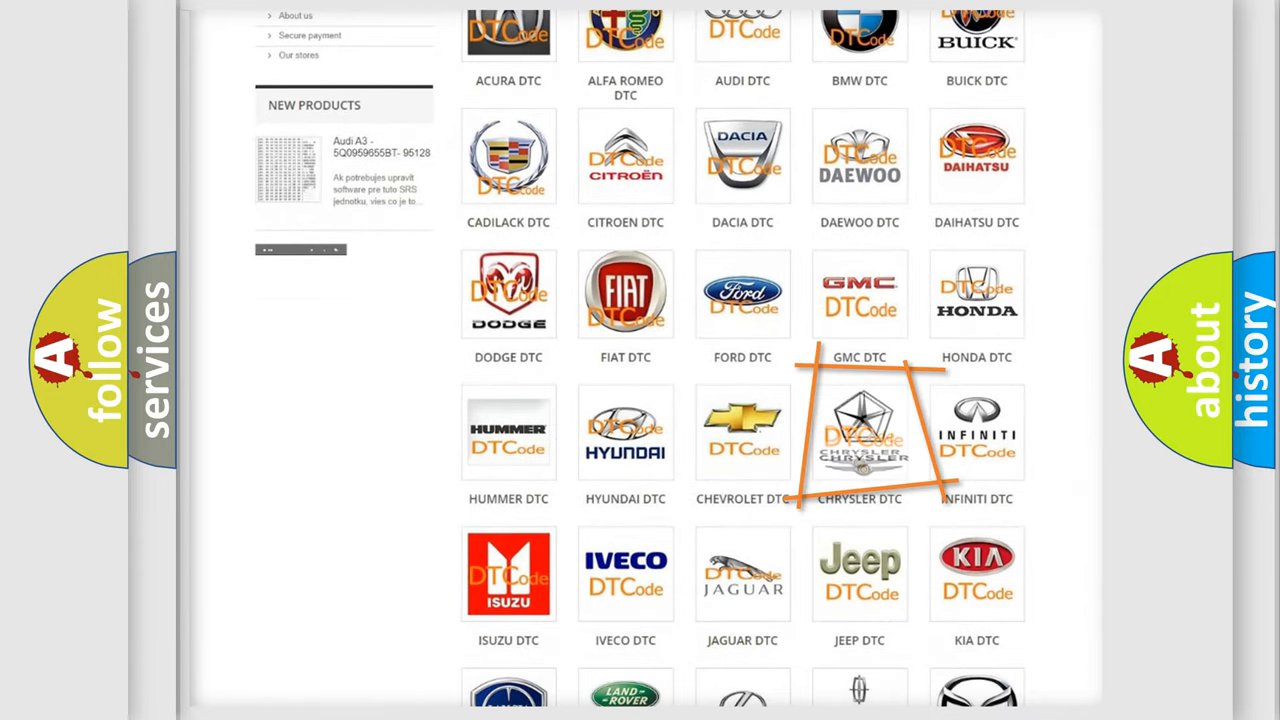